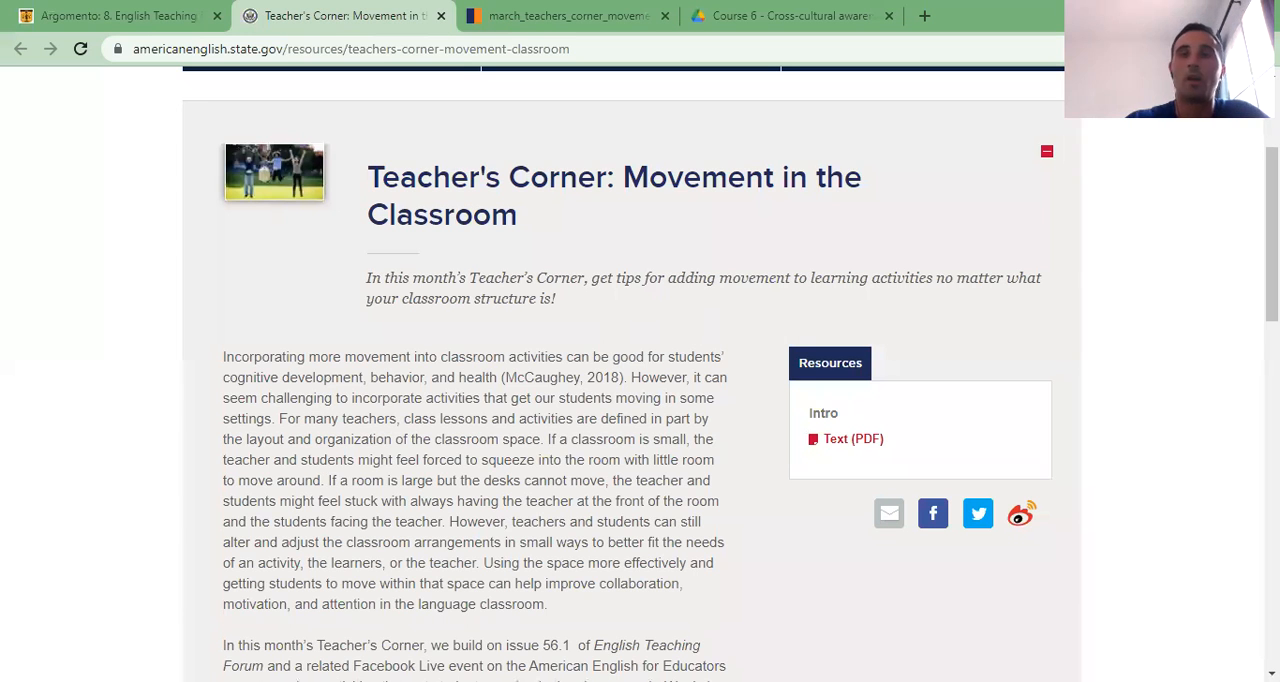
mouse_move(862, 150)
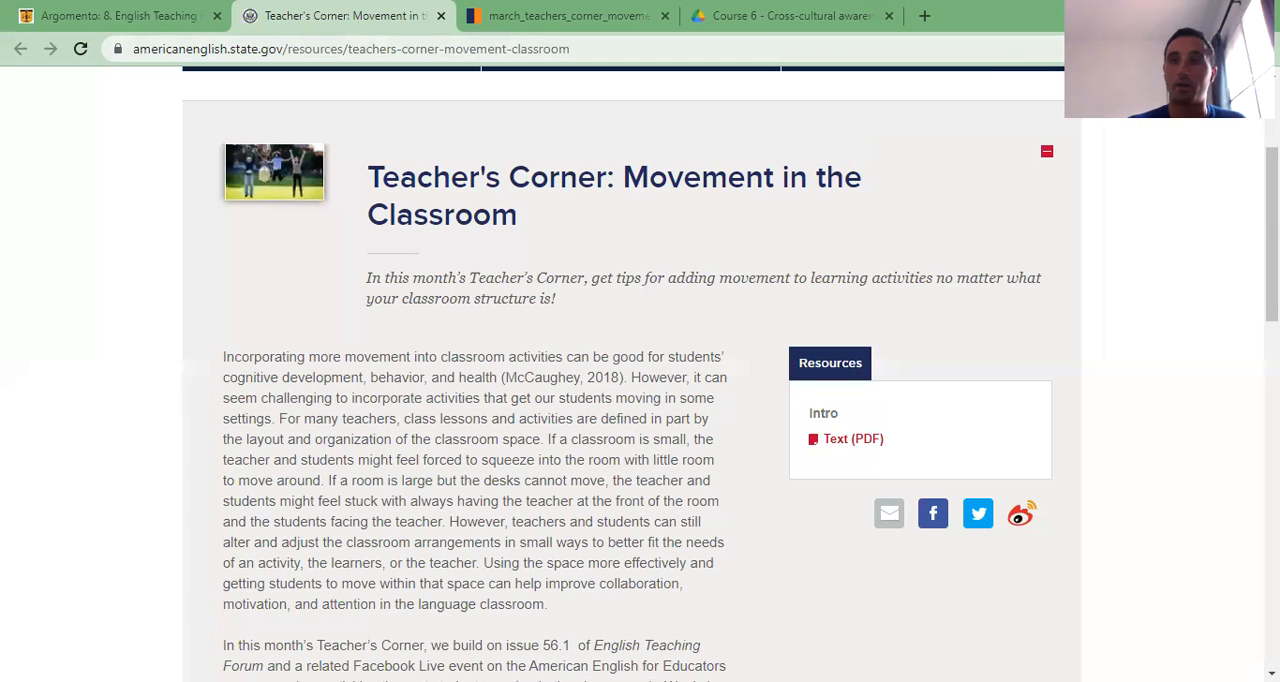
- Scroll through the Week 1 Total Physical Response lesson down to the Appendix A vocabulary table
scroll(down, 3)
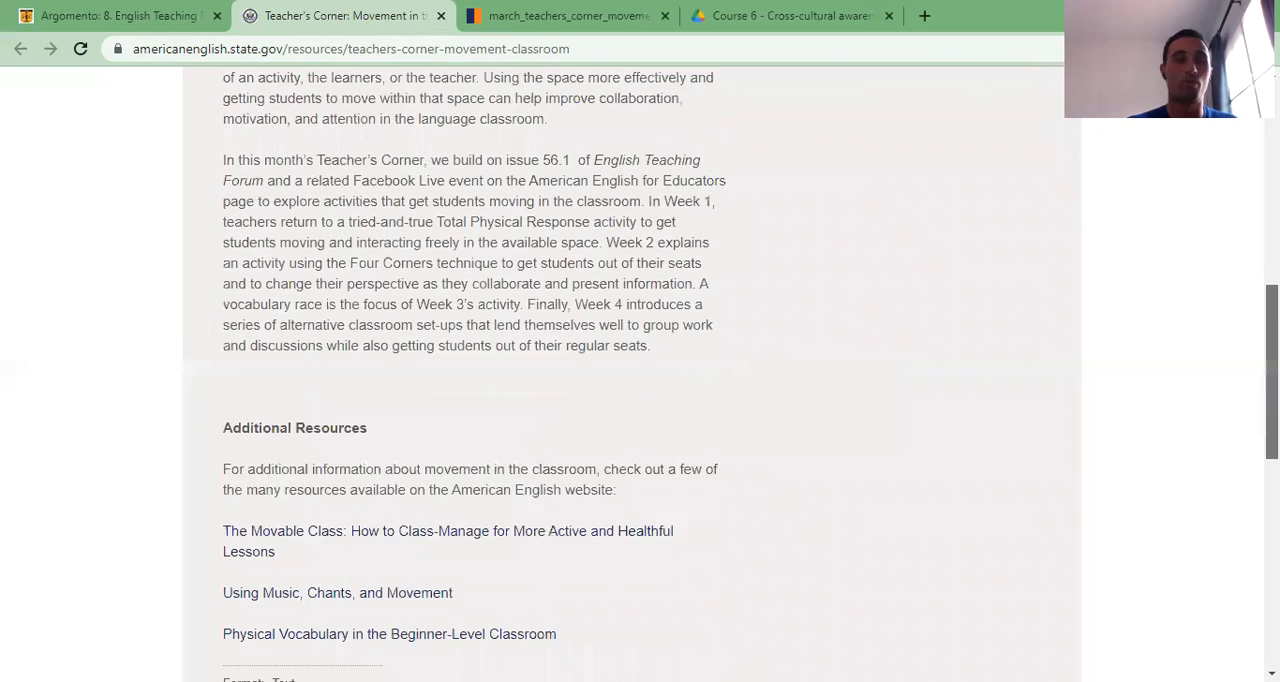
scroll(down, 3)
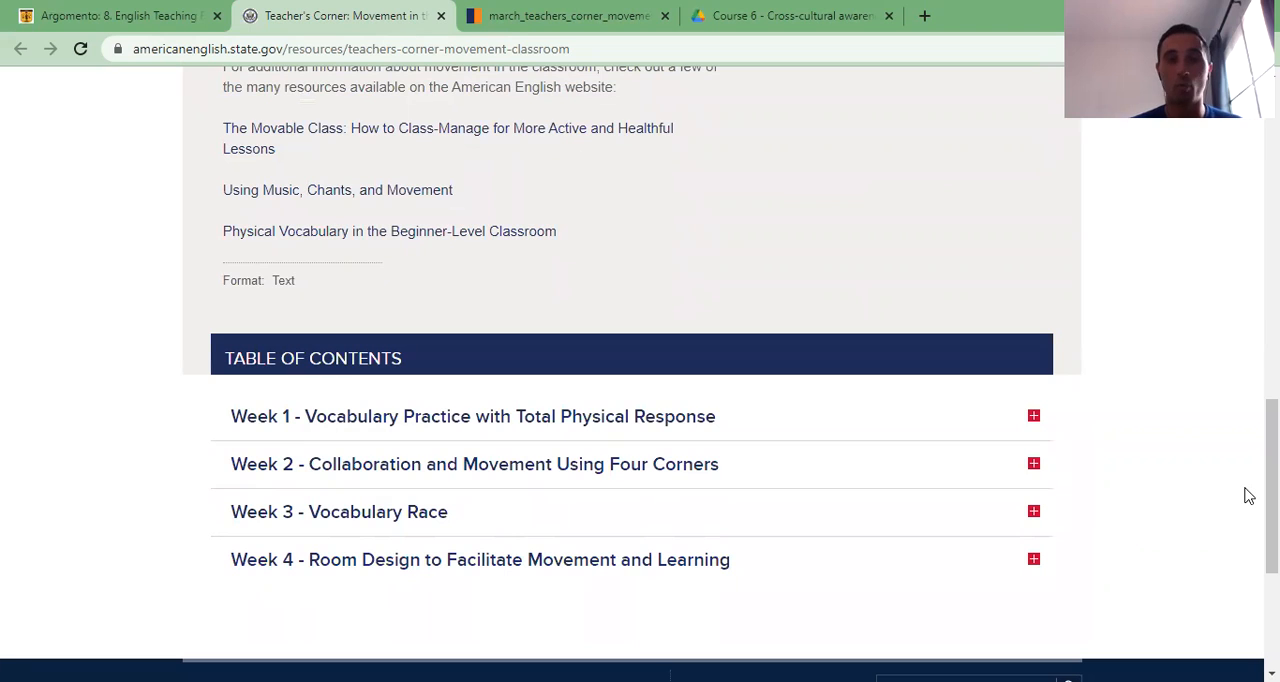
scroll(down, 3)
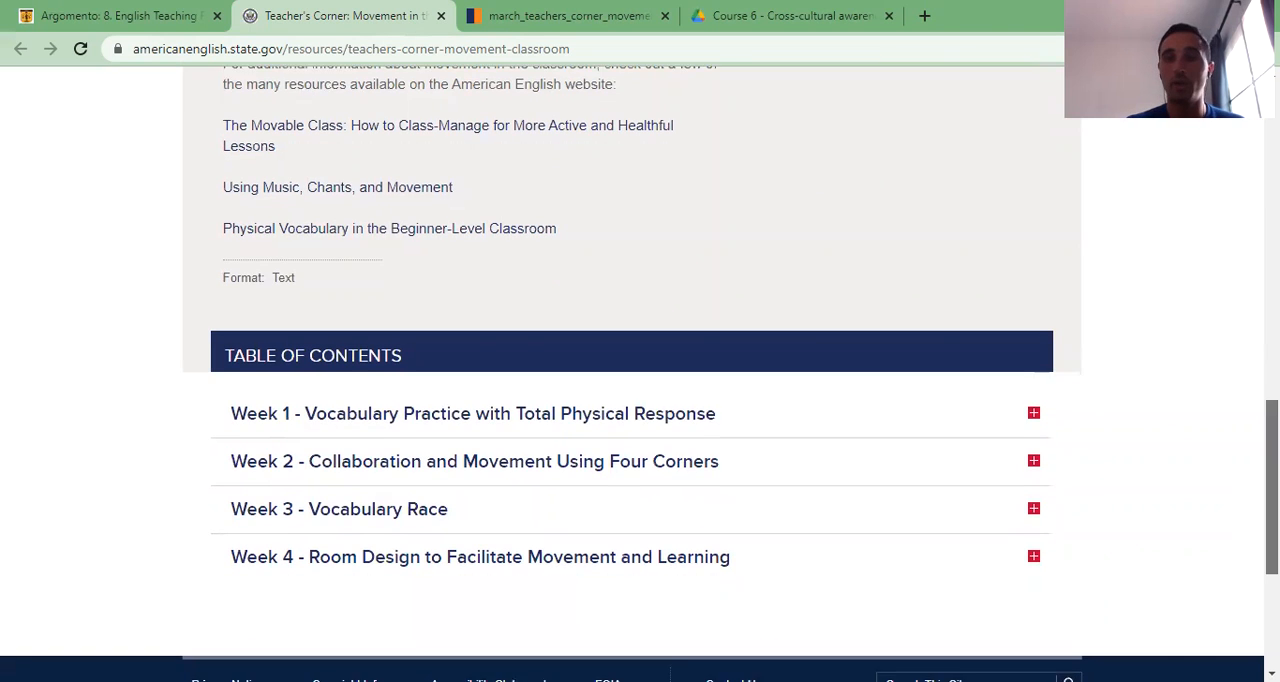
scroll(down, 3)
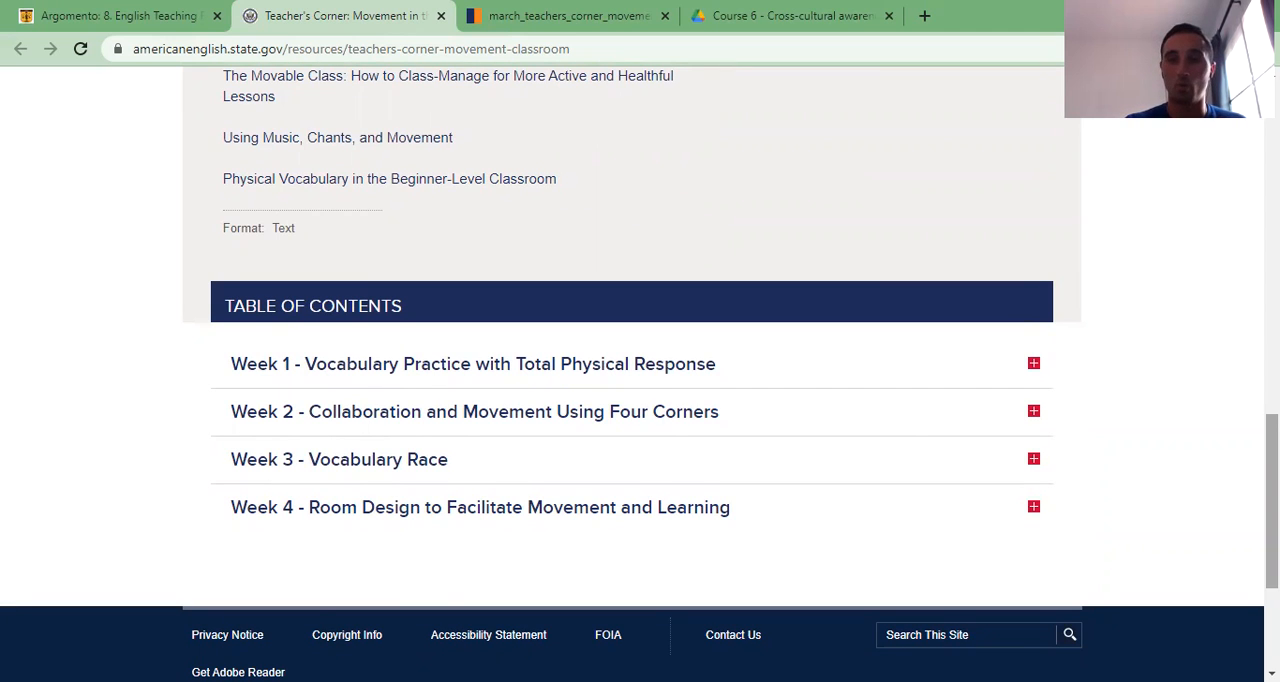
scroll(down, 3)
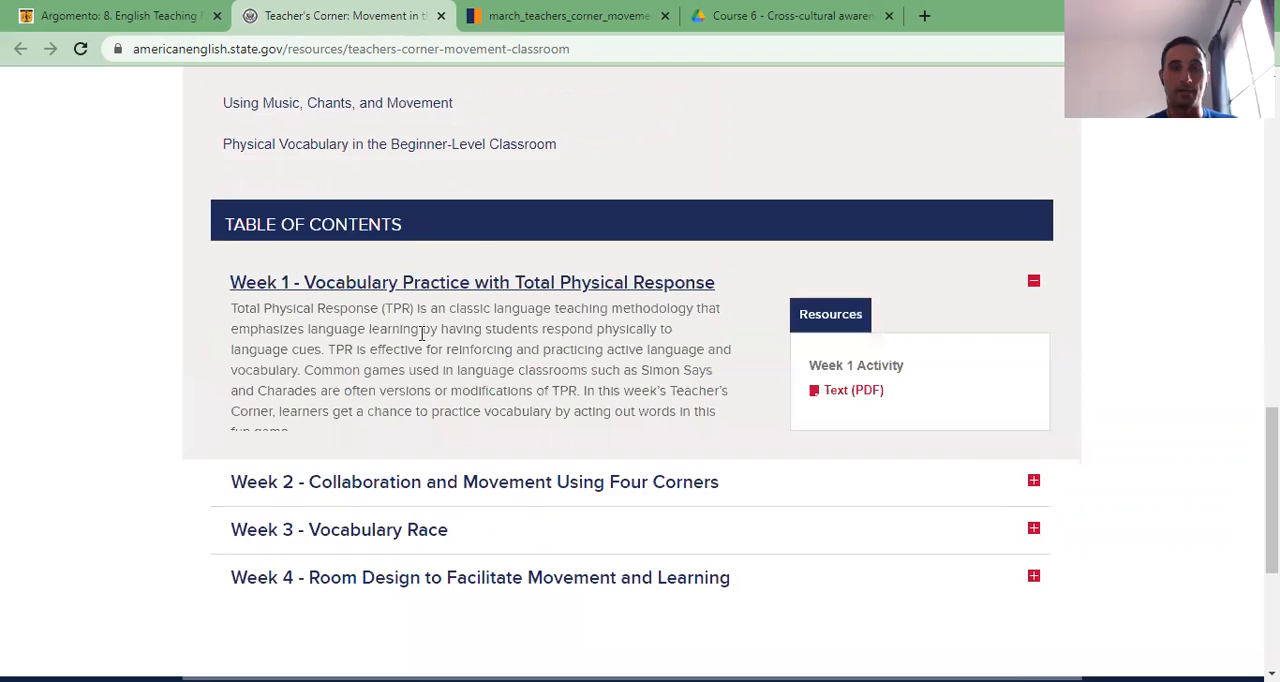
scroll(down, 3)
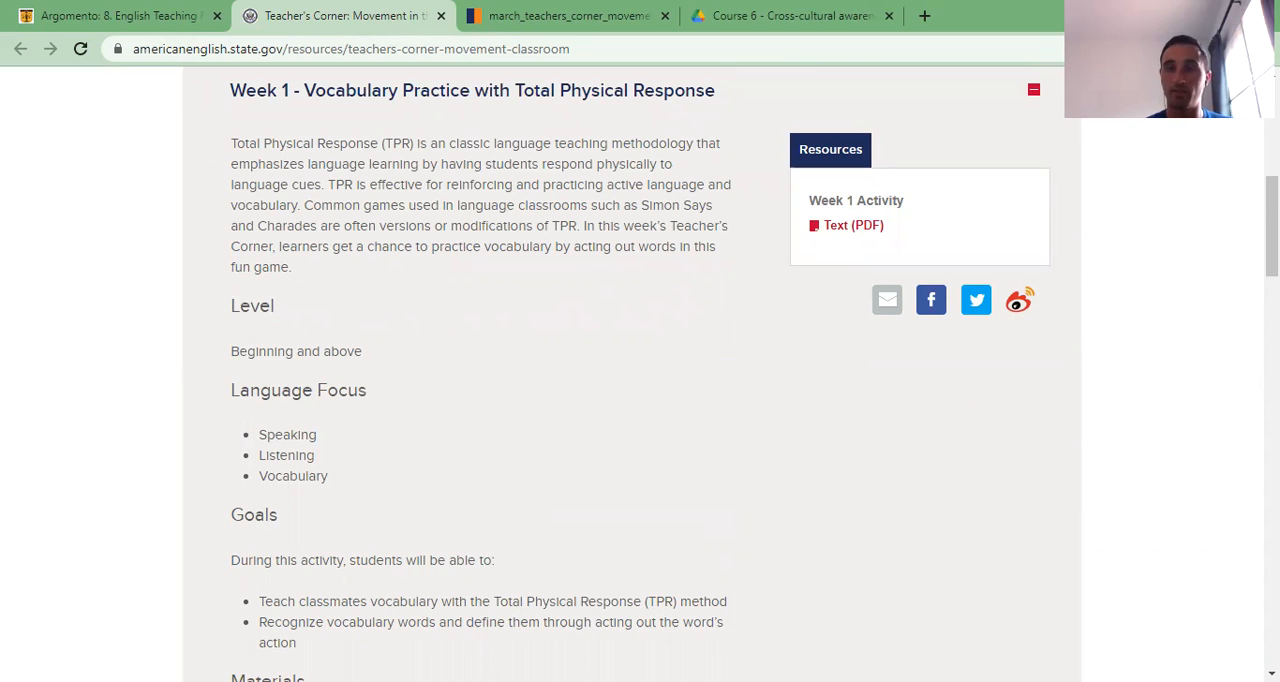
scroll(down, 3)
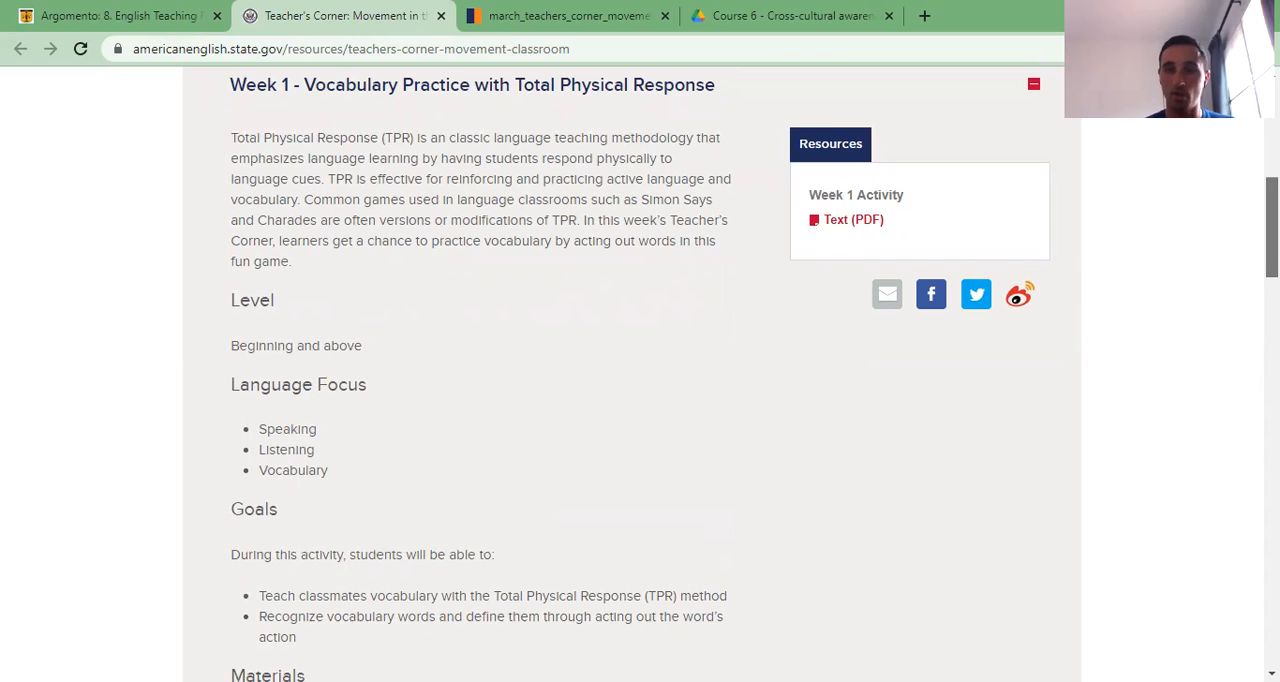
scroll(down, 3)
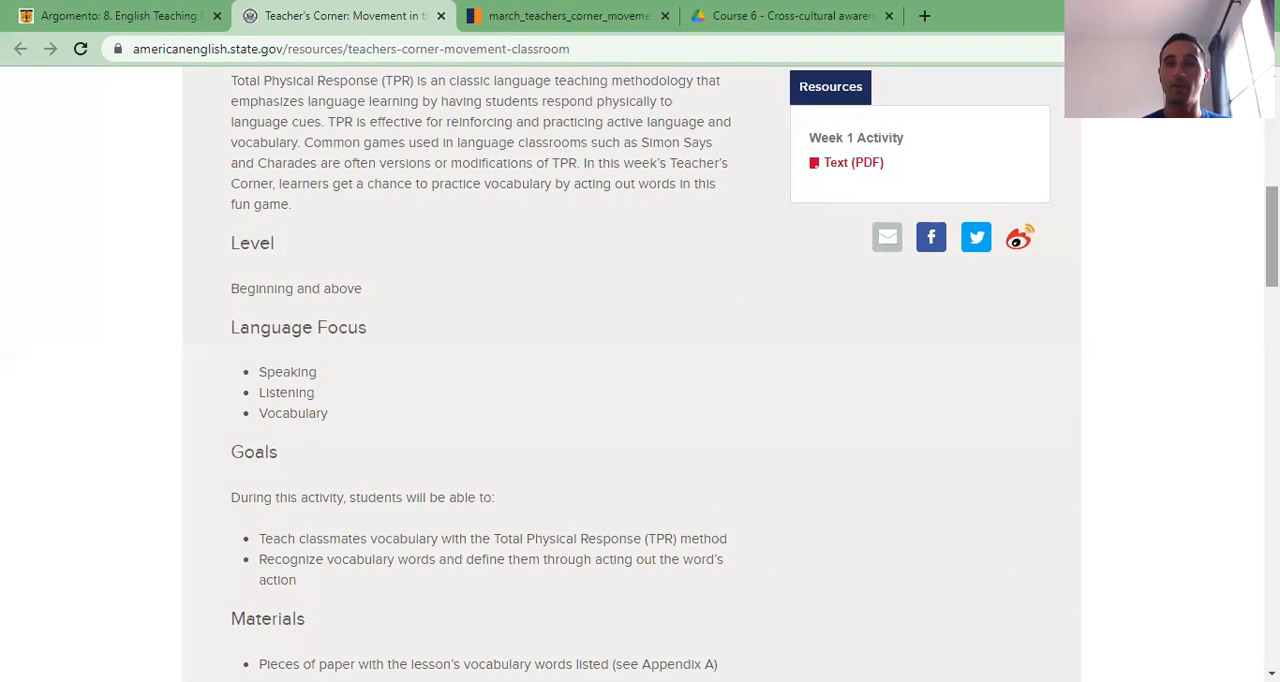
scroll(down, 3)
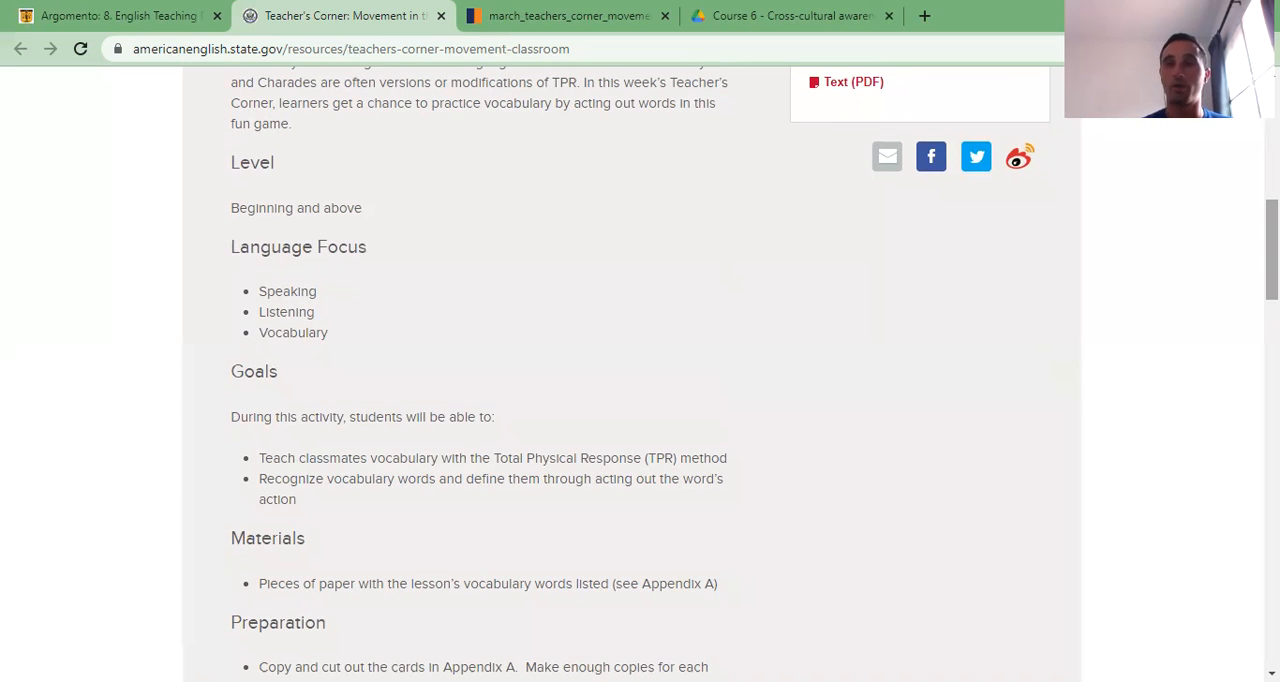
scroll(down, 3)
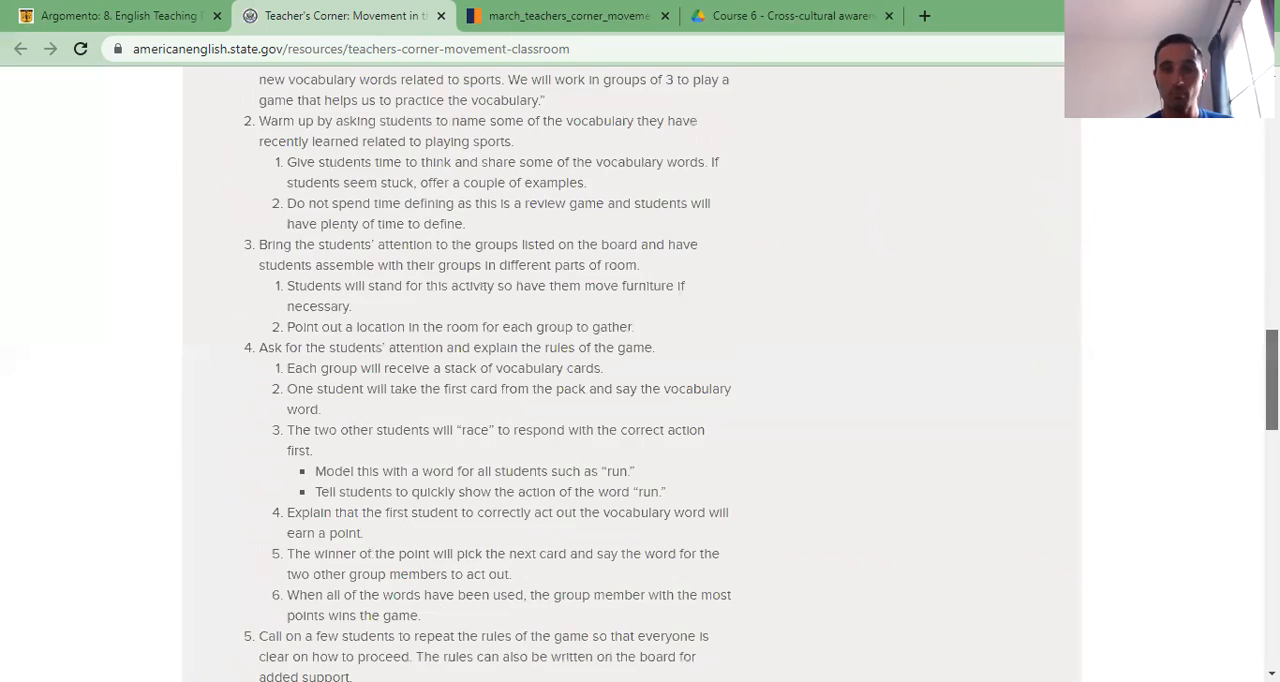
scroll(down, 3)
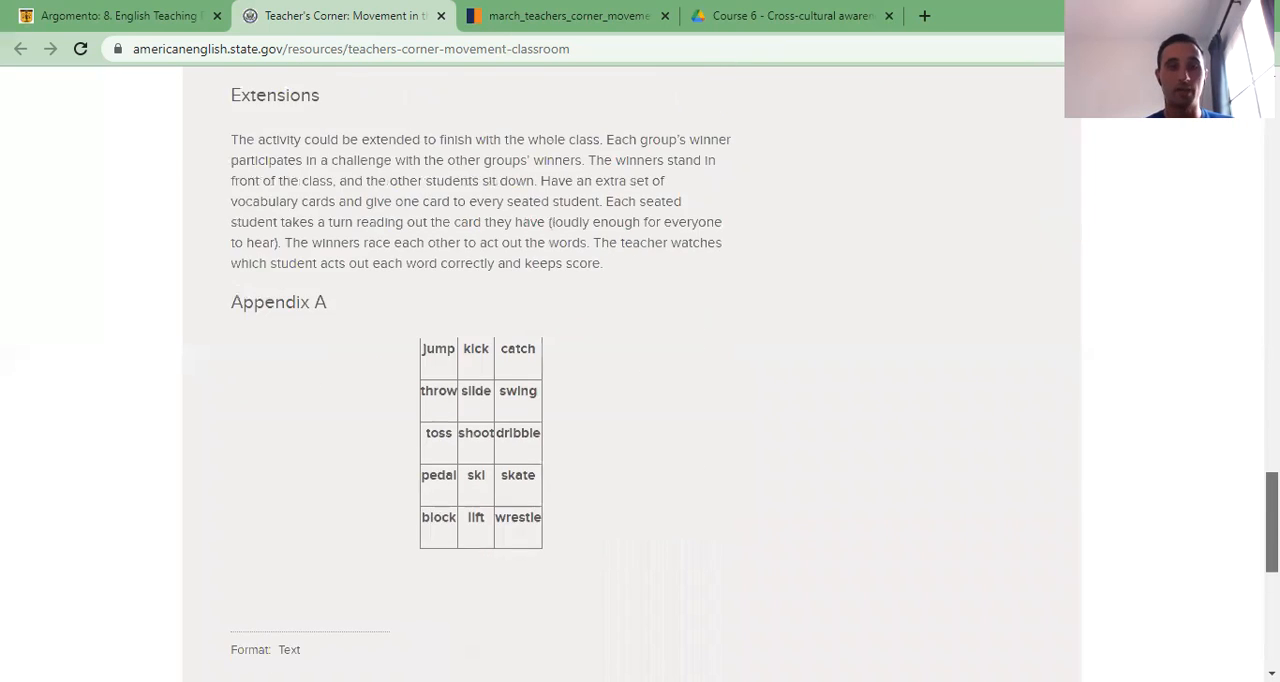
scroll(down, 3)
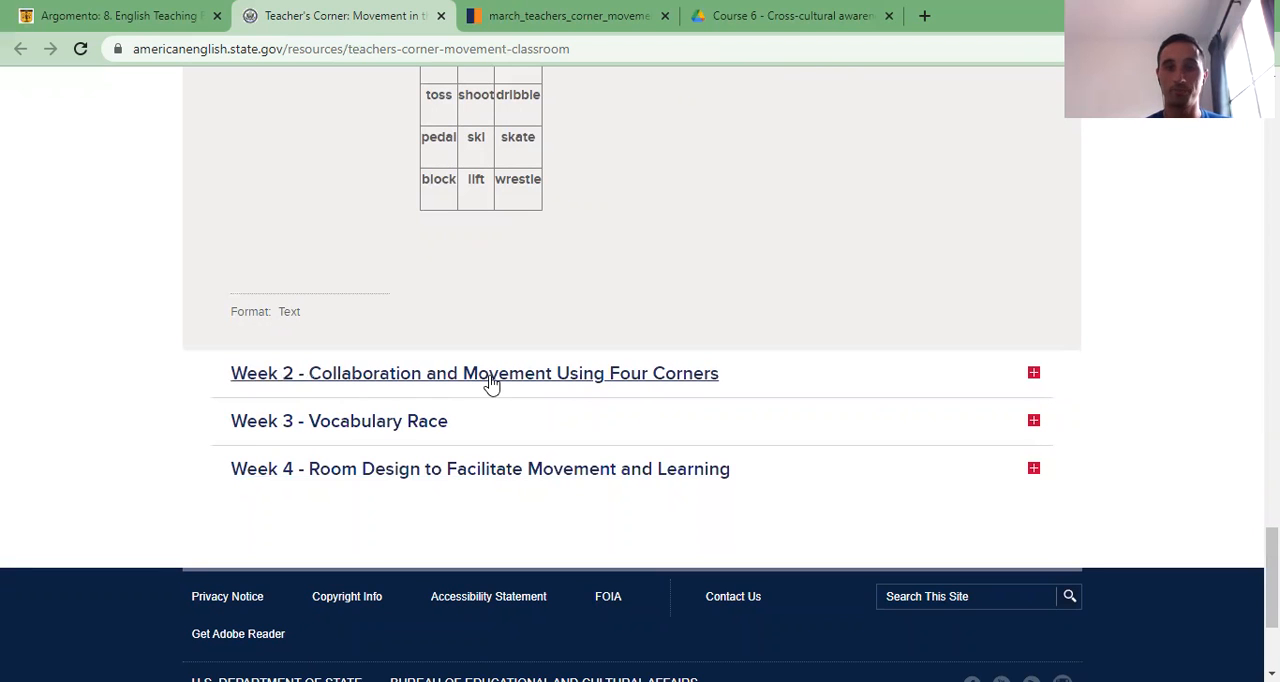
- Expand Week 2 Four Corners and read its procedure down to the Variations section
click(474, 372)
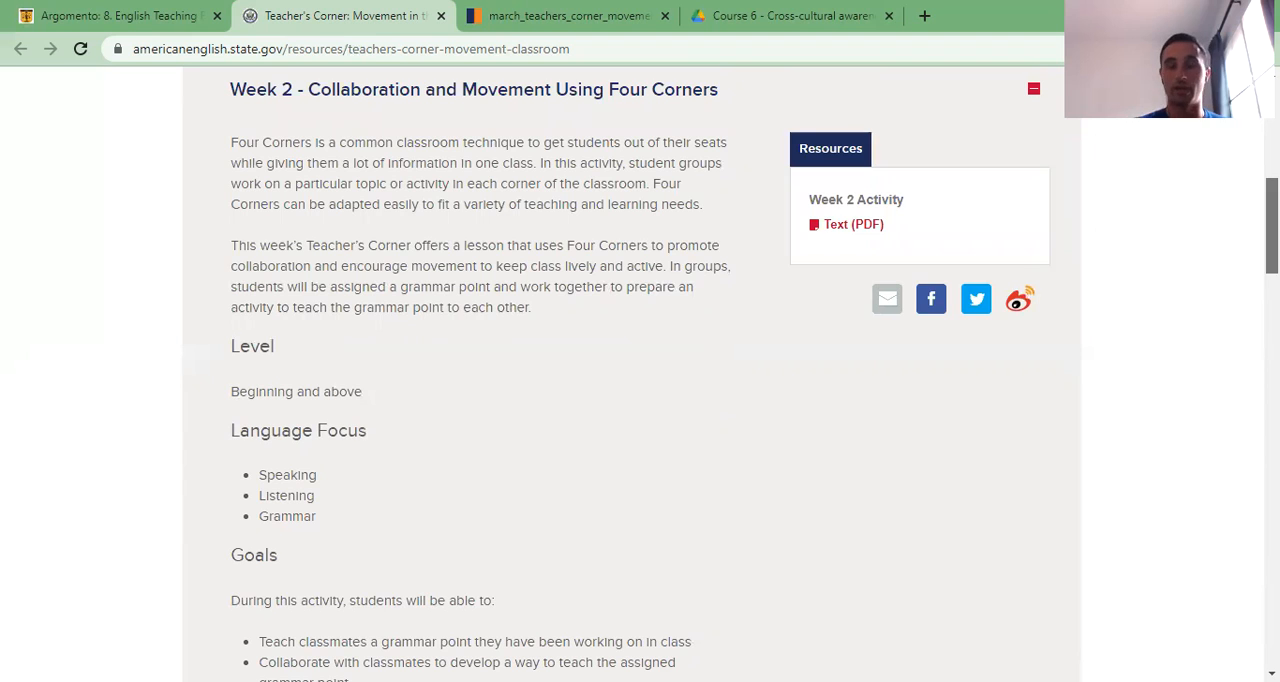
scroll(down, 3)
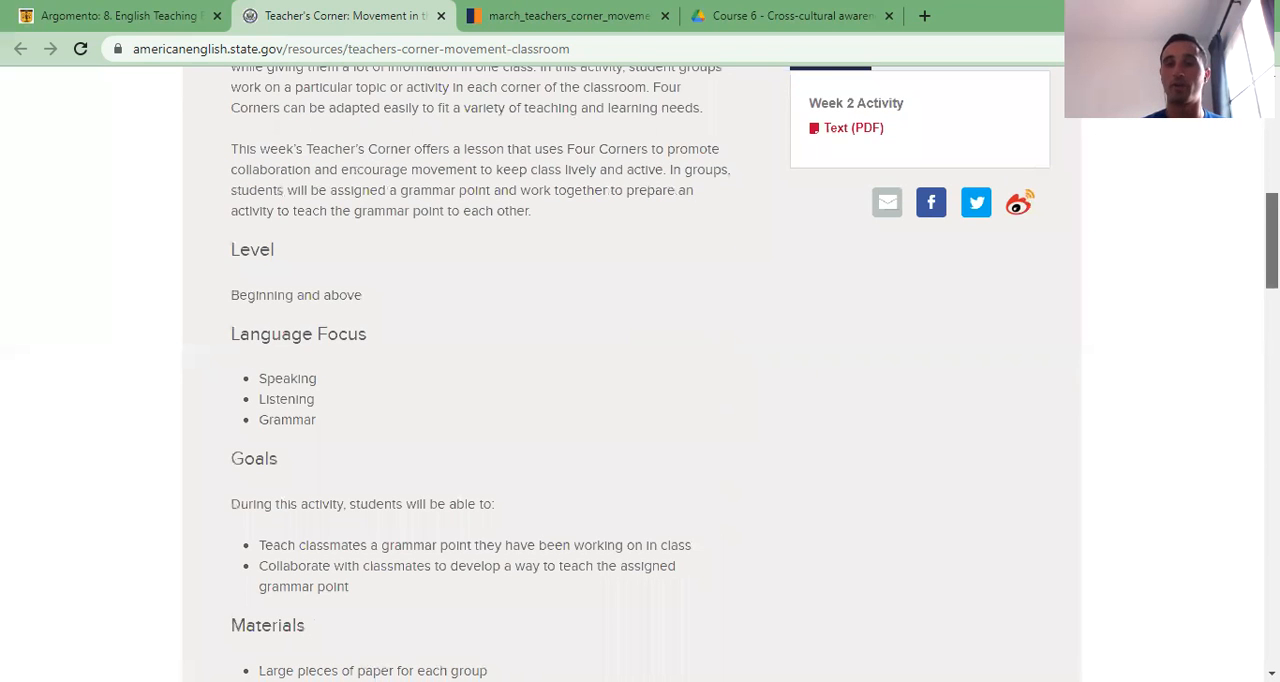
scroll(down, 3)
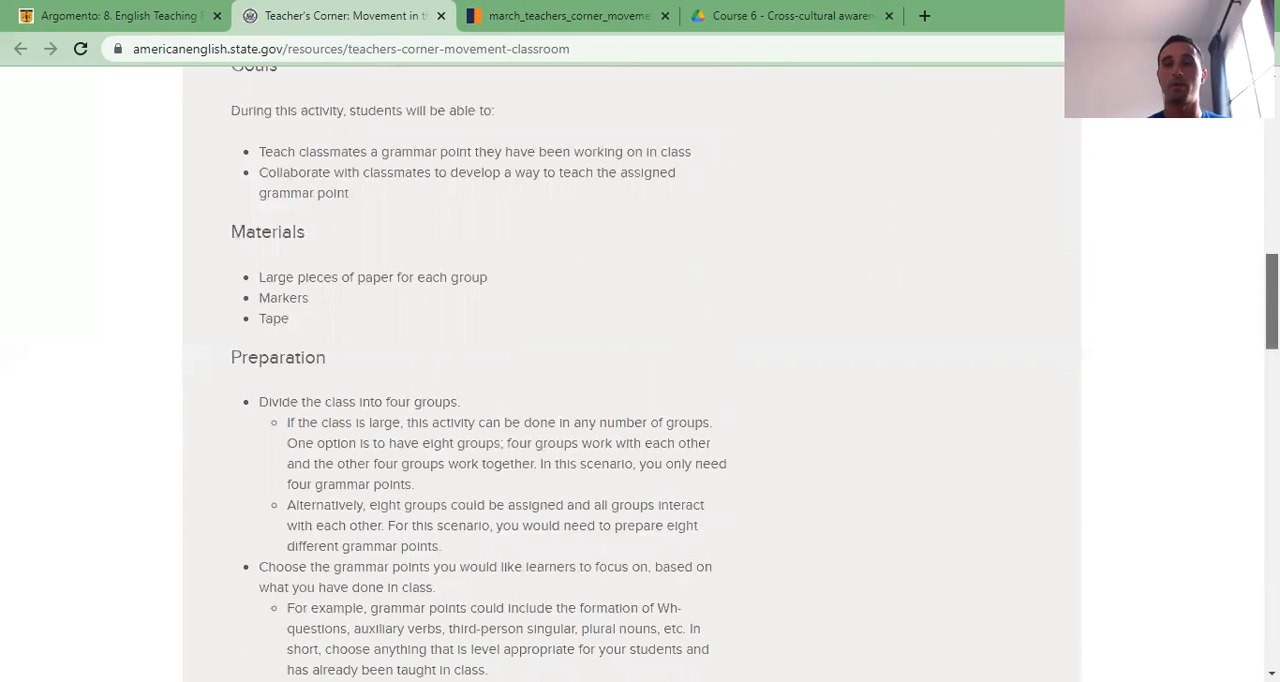
scroll(down, 3)
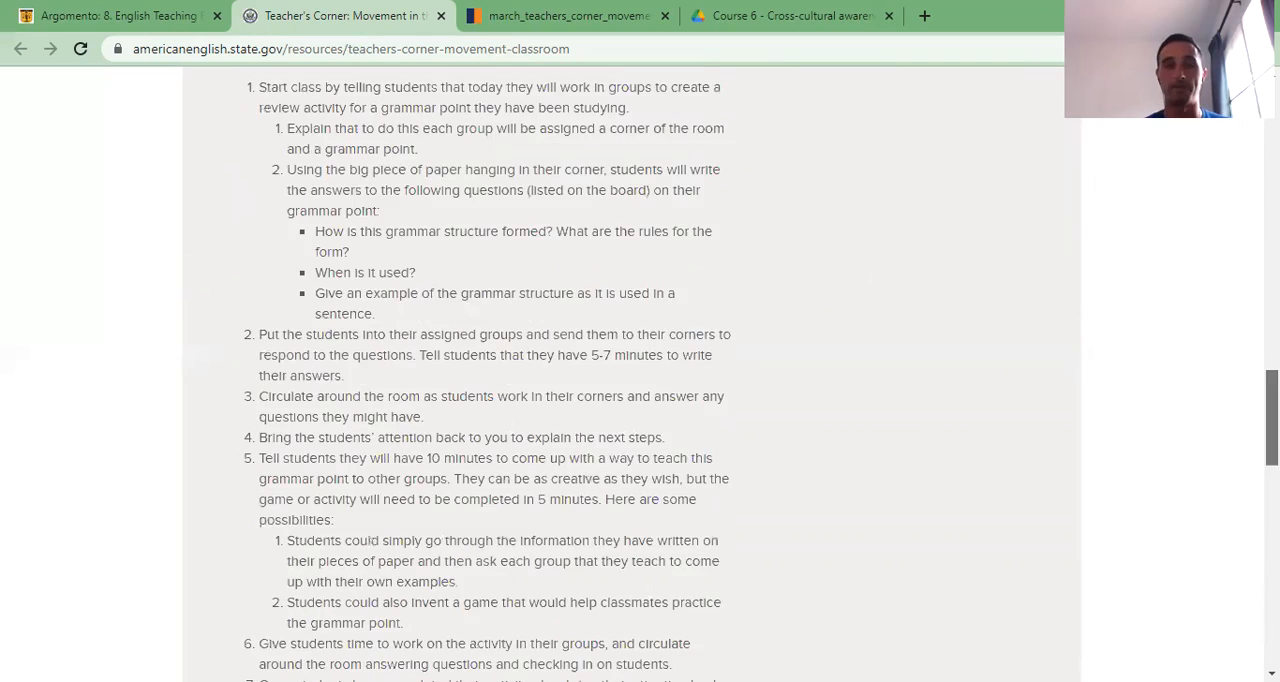
scroll(down, 3)
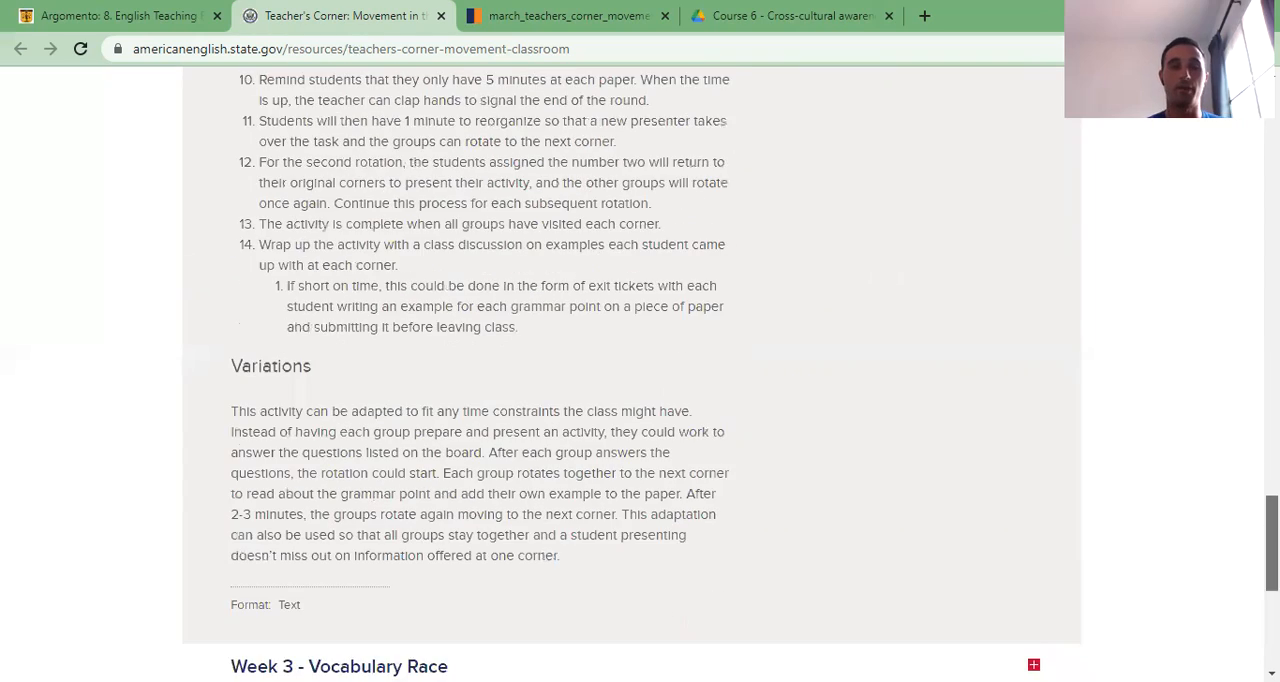
scroll(down, 3)
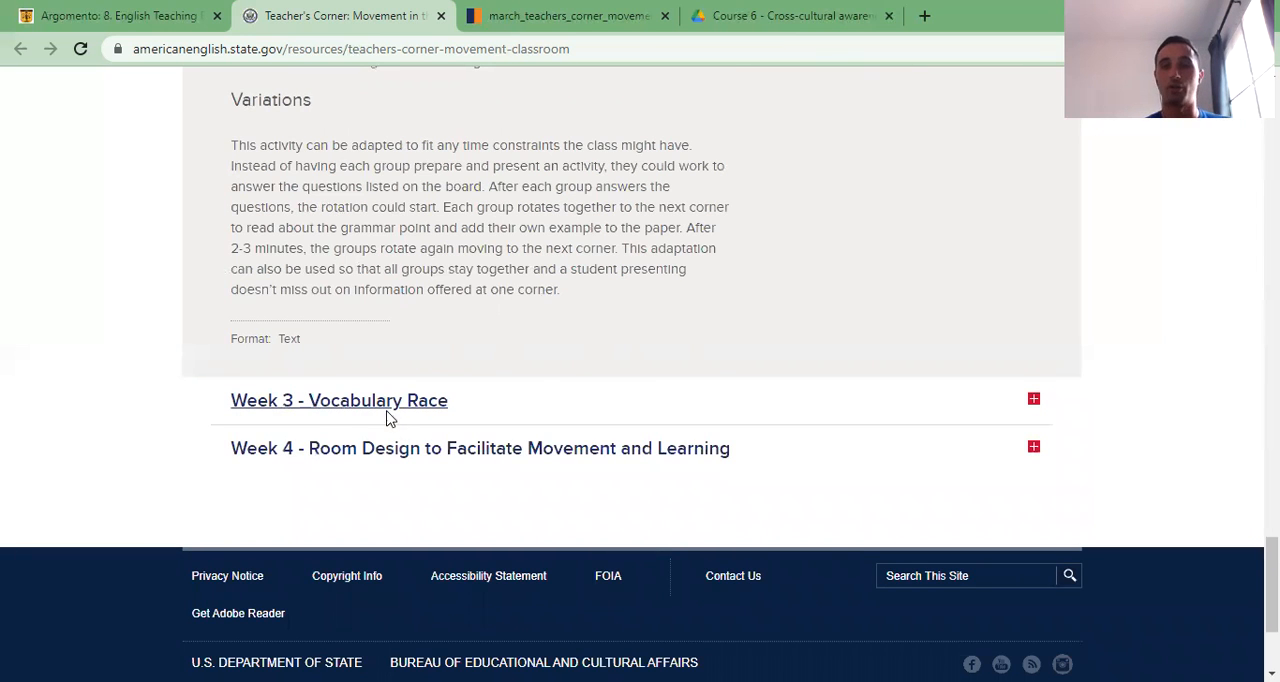
- Expand Week 3 Vocabulary Race and read through its Procedure to Variations
click(340, 400)
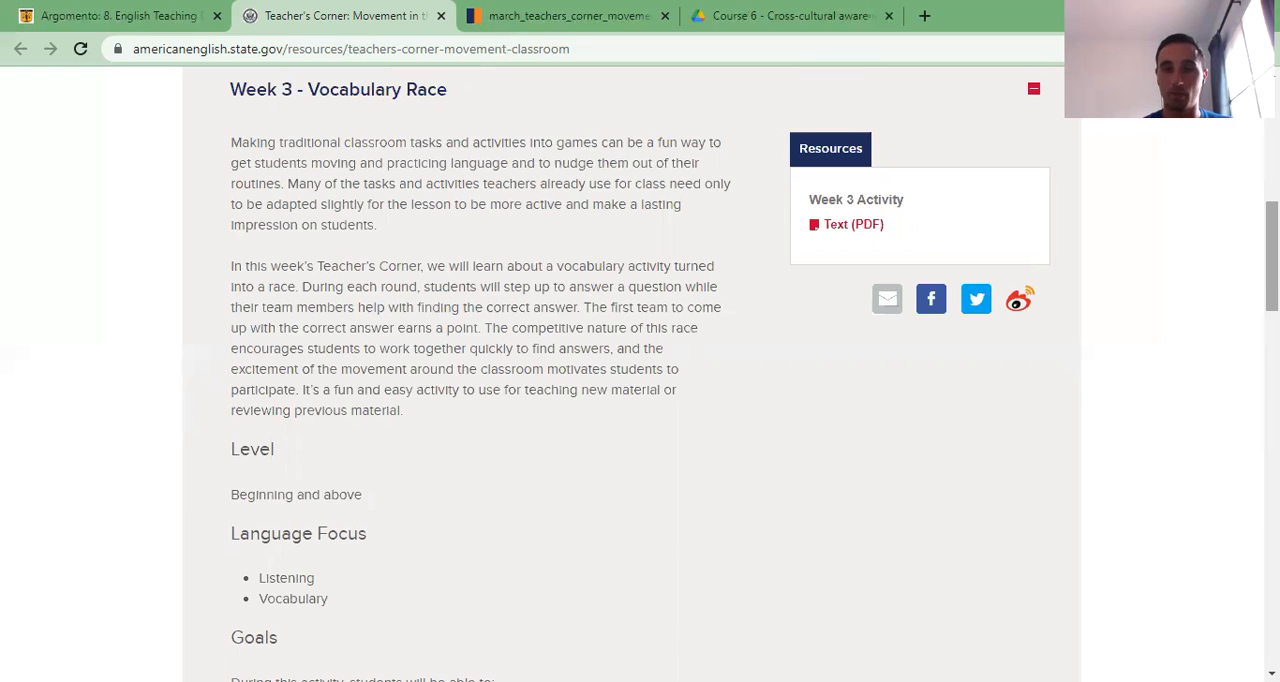
scroll(down, 3)
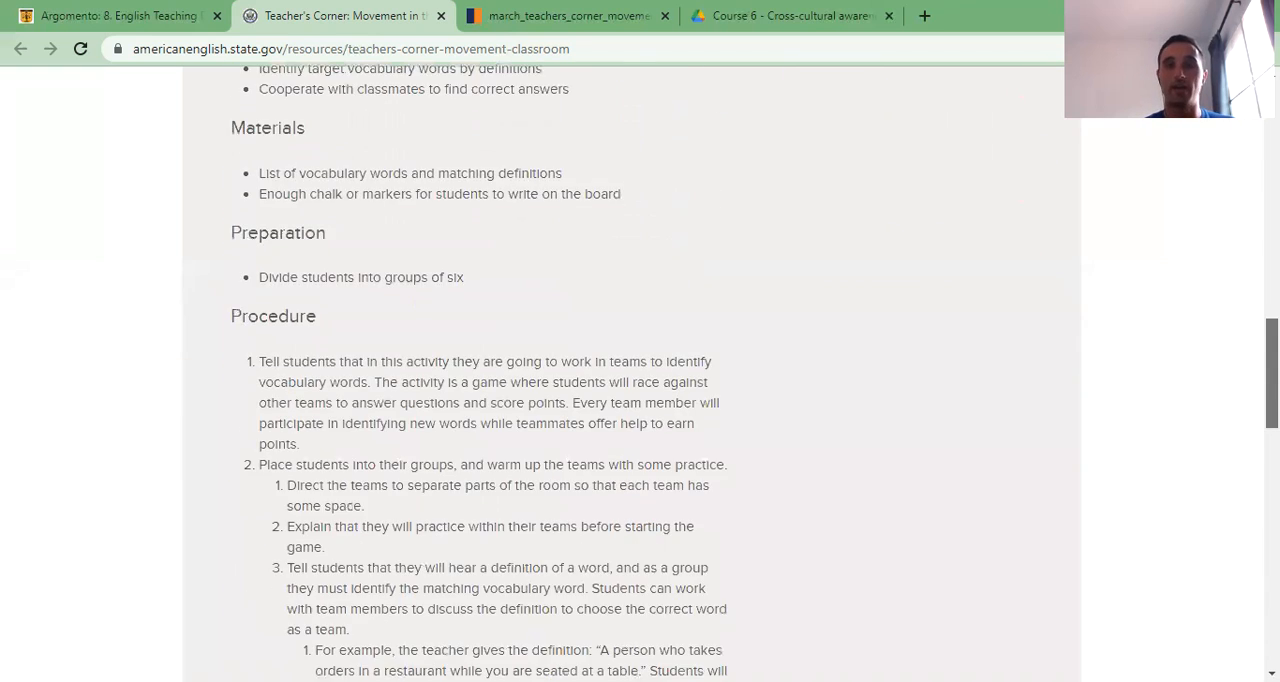
scroll(down, 3)
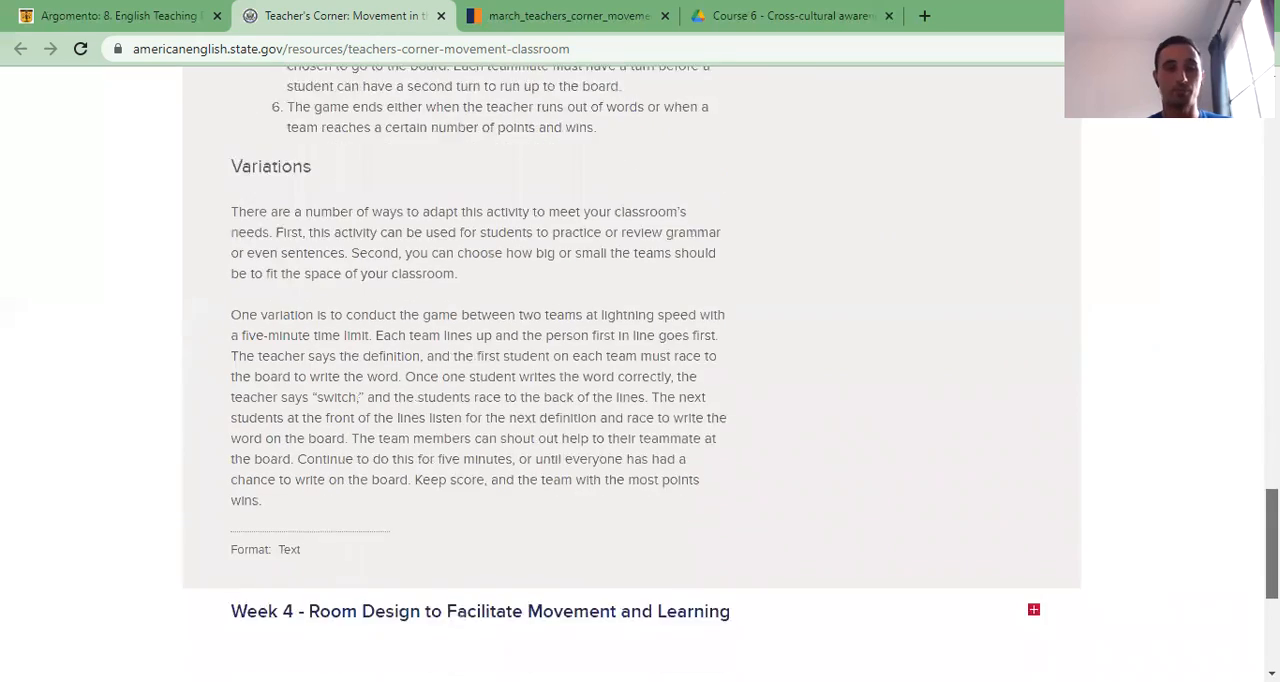
scroll(down, 3)
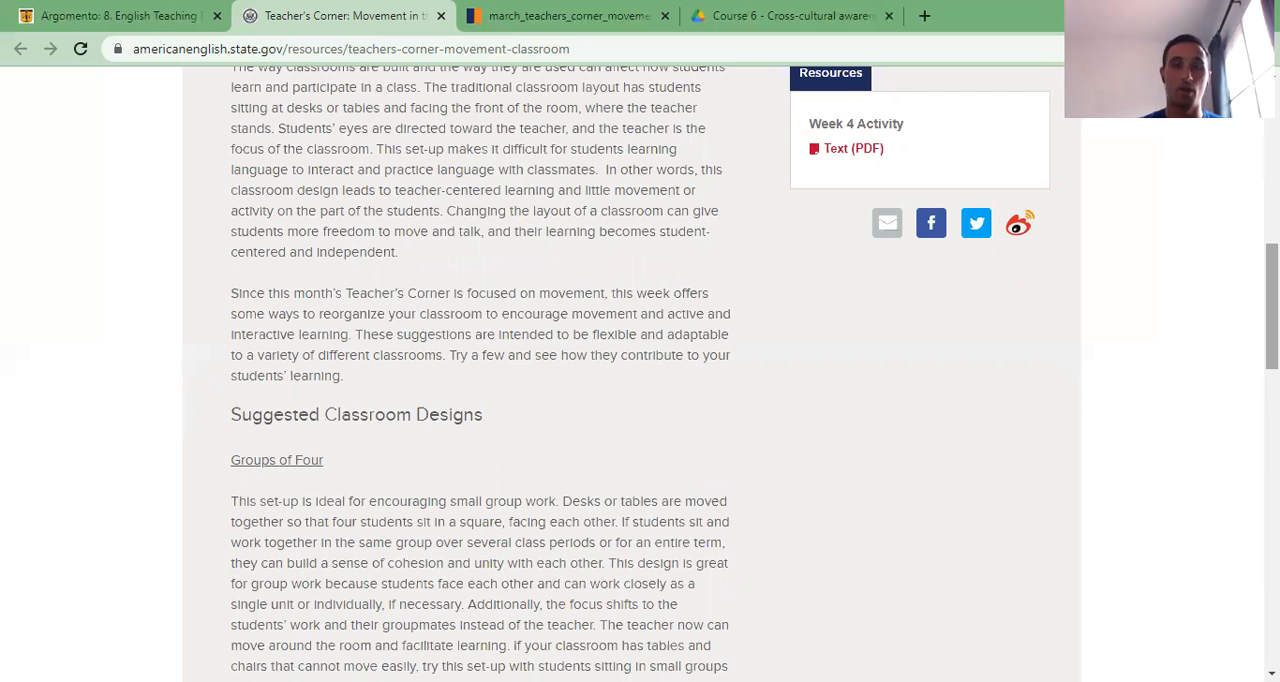
- Scroll through Week 4's Suggested Classroom Designs down past Walkabouts/Mingles
scroll(down, 3)
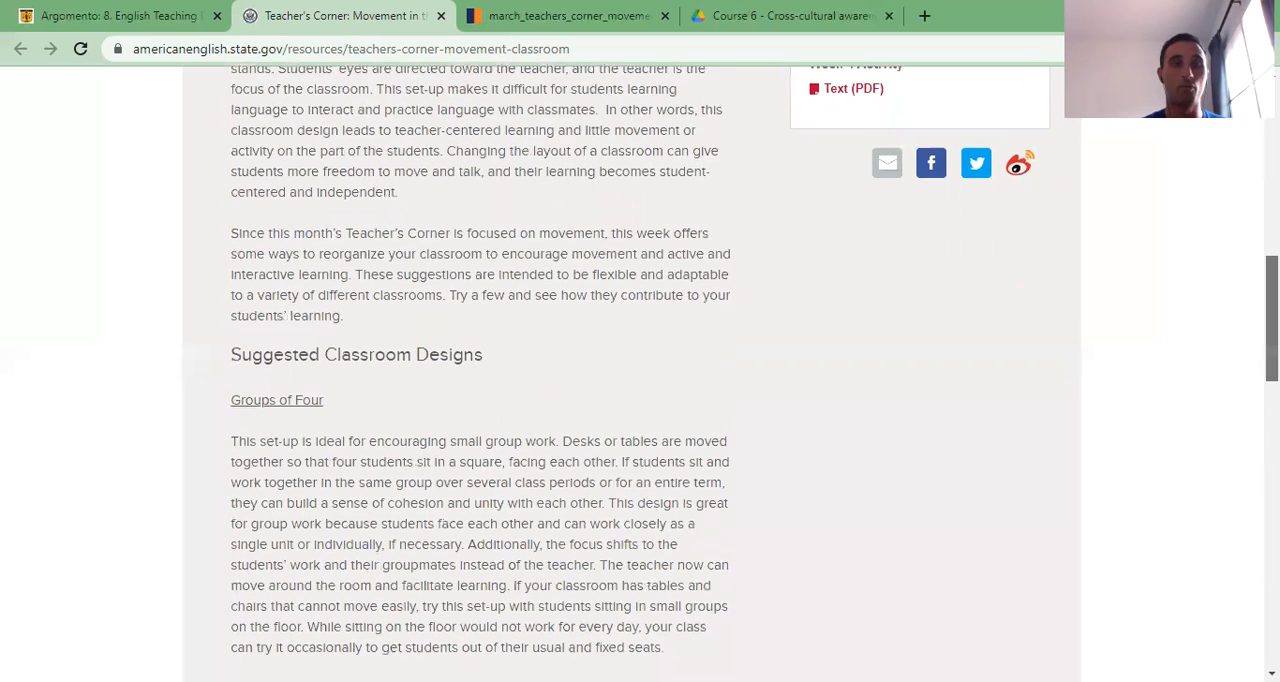
scroll(down, 3)
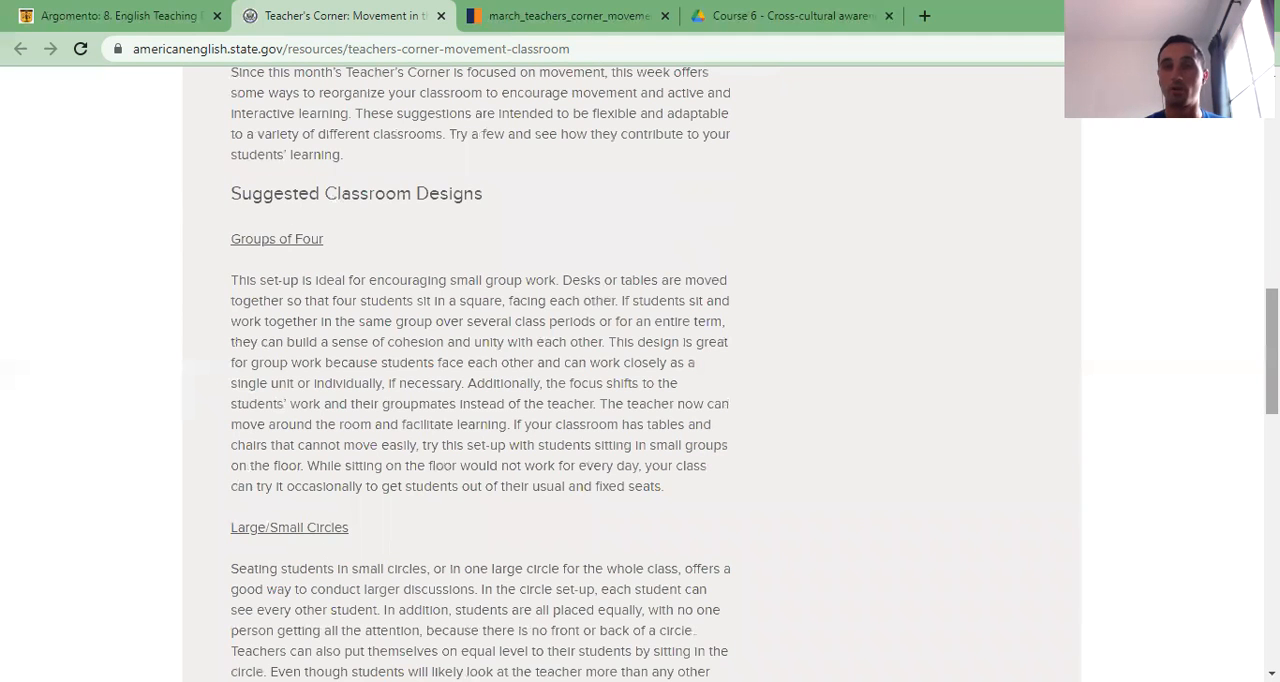
scroll(down, 3)
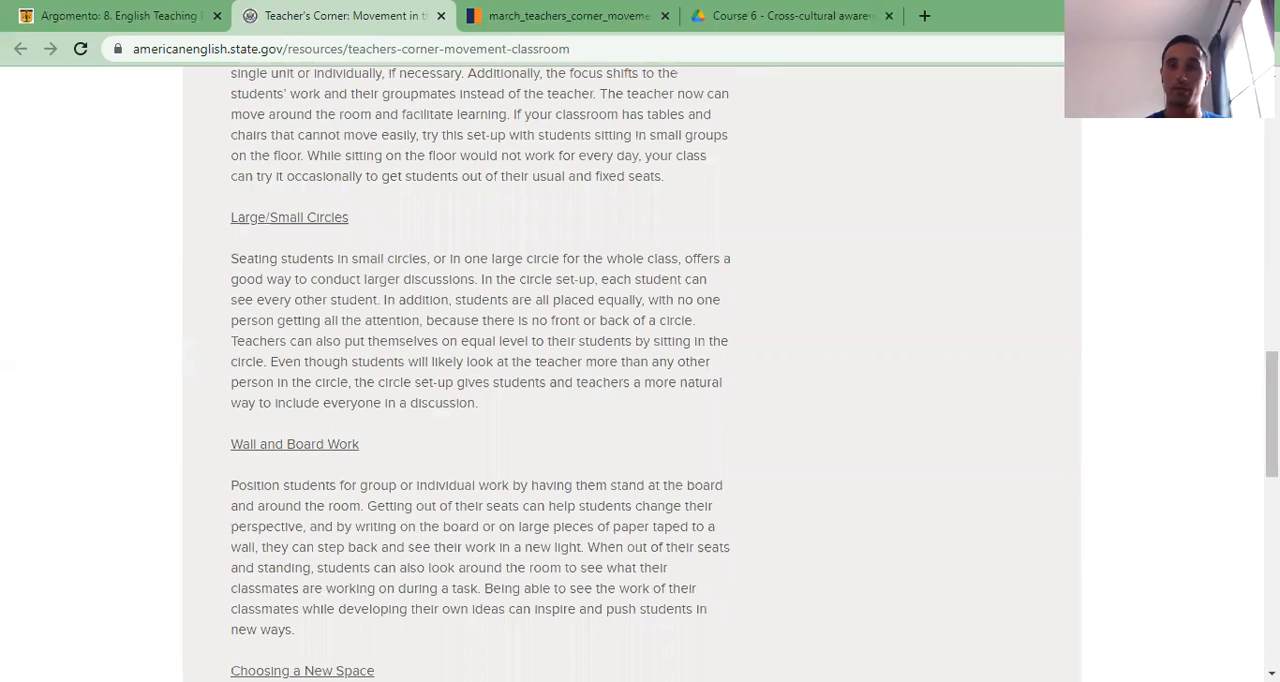
scroll(down, 3)
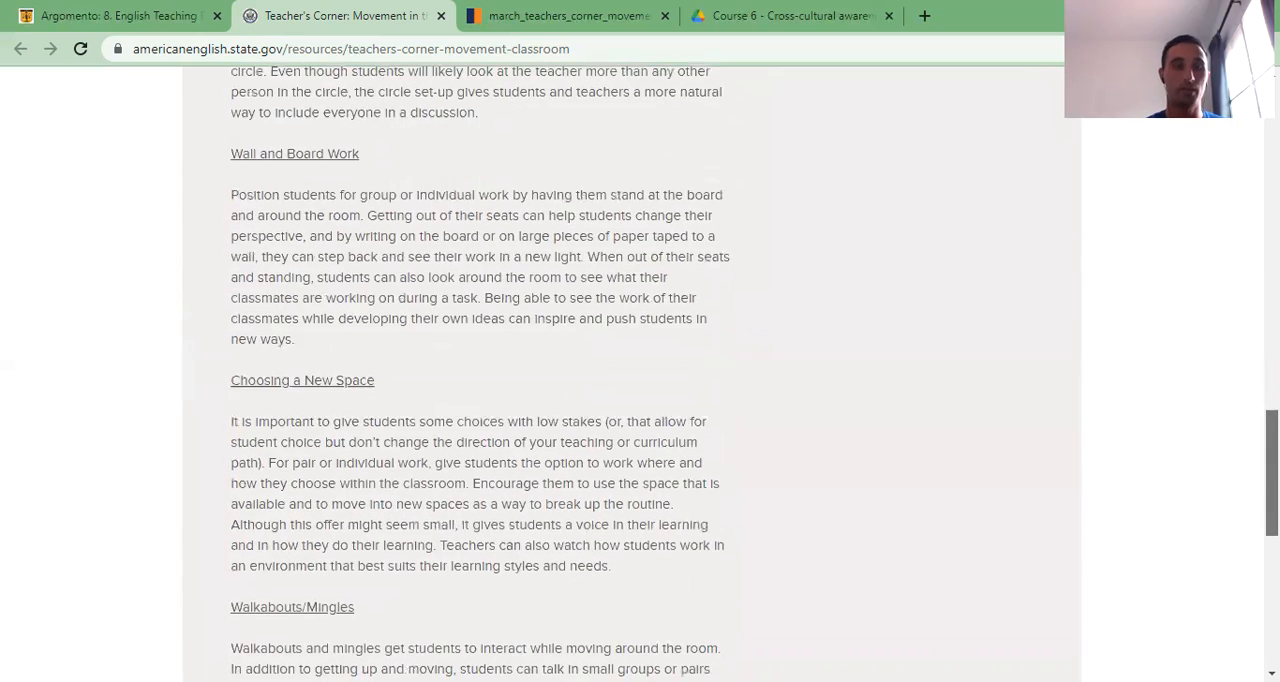
scroll(down, 3)
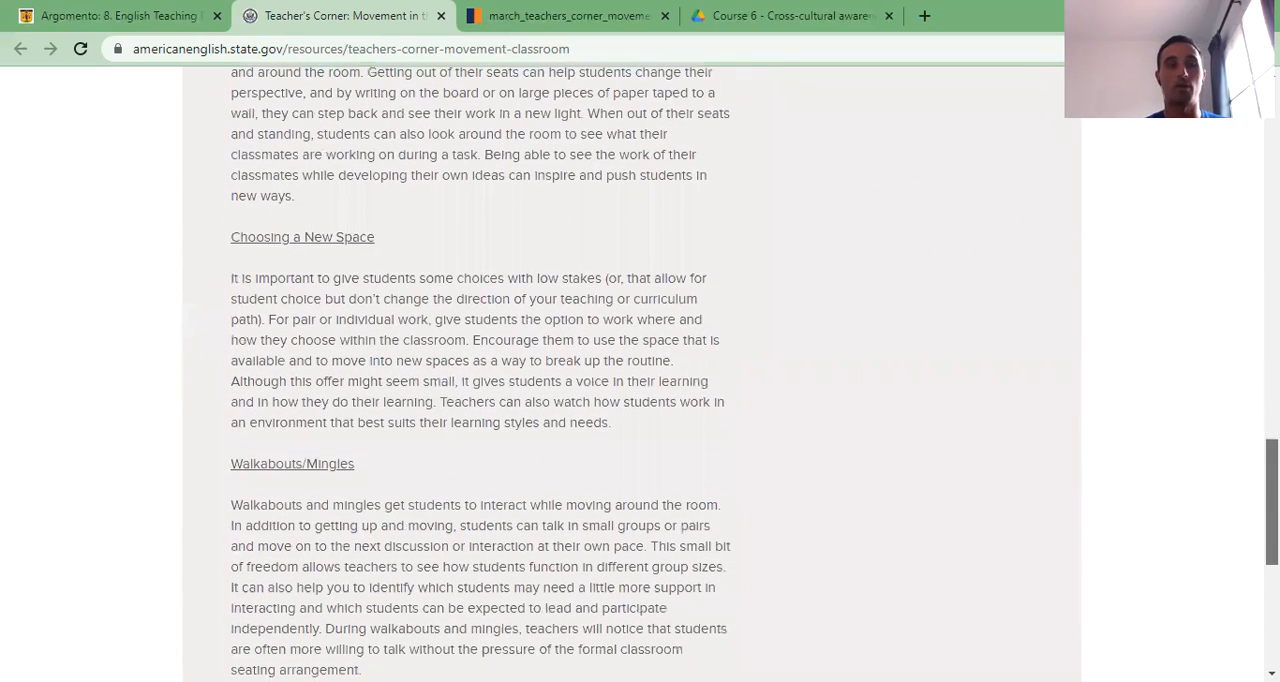
scroll(down, 3)
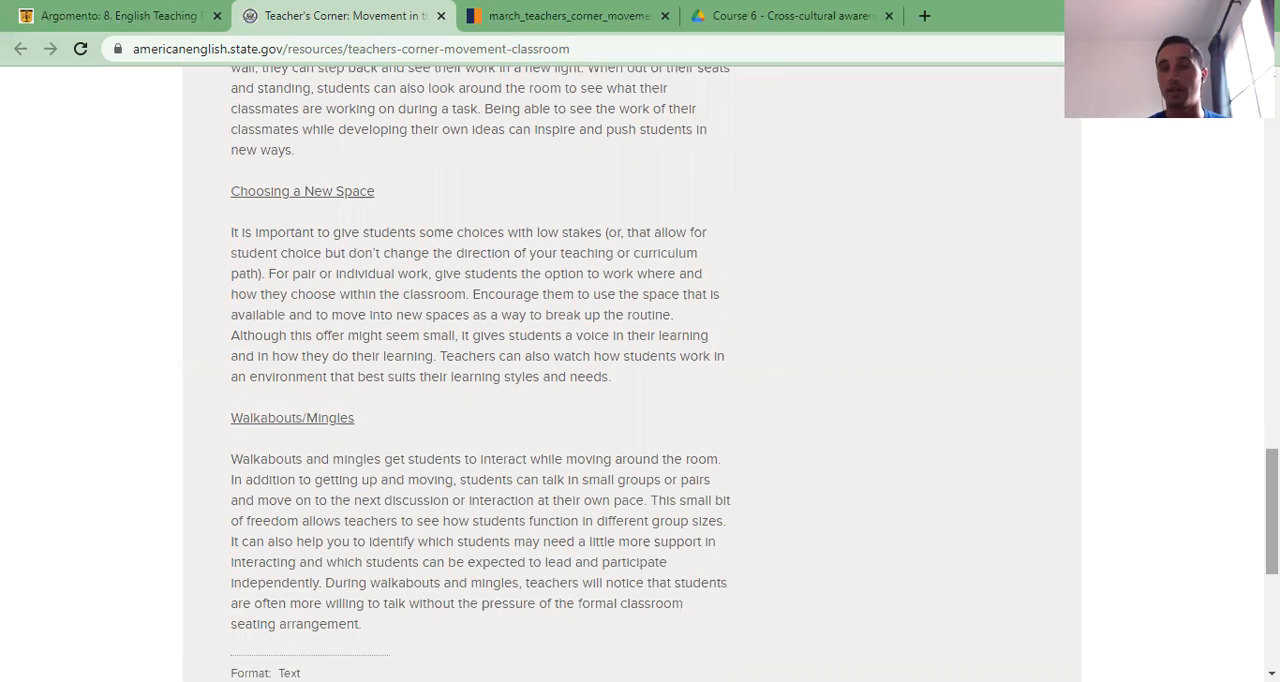
scroll(down, 3)
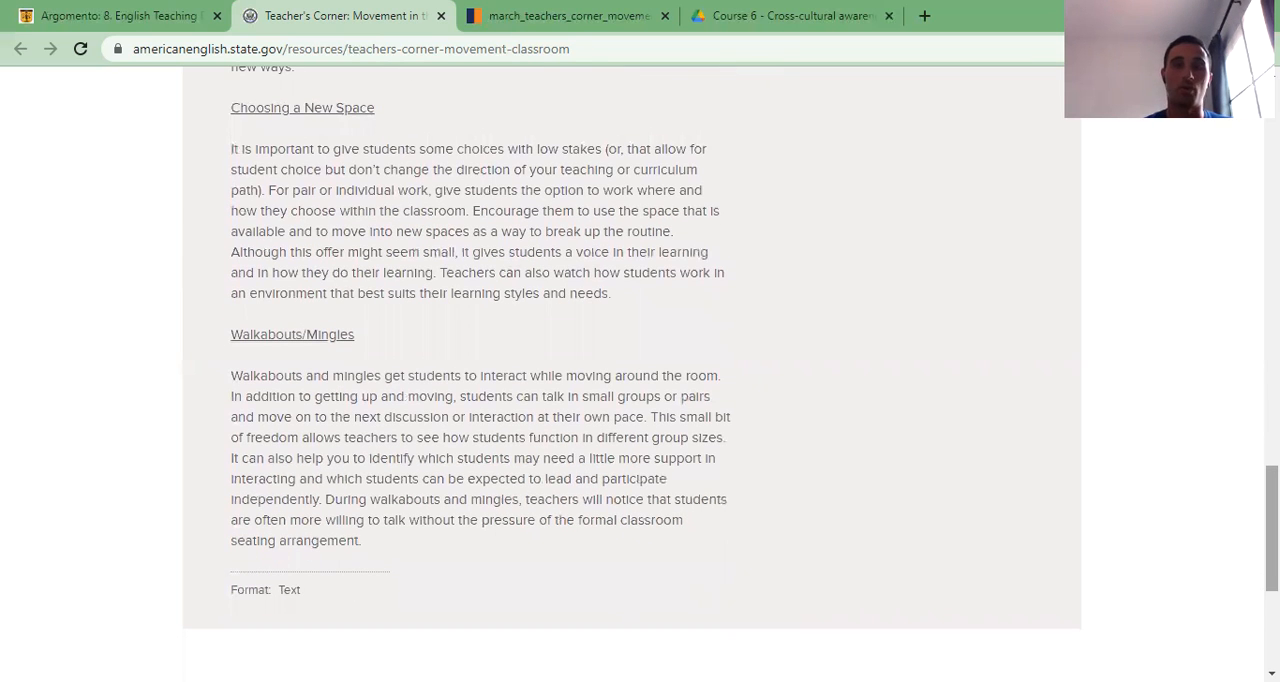
mouse_move(656, 304)
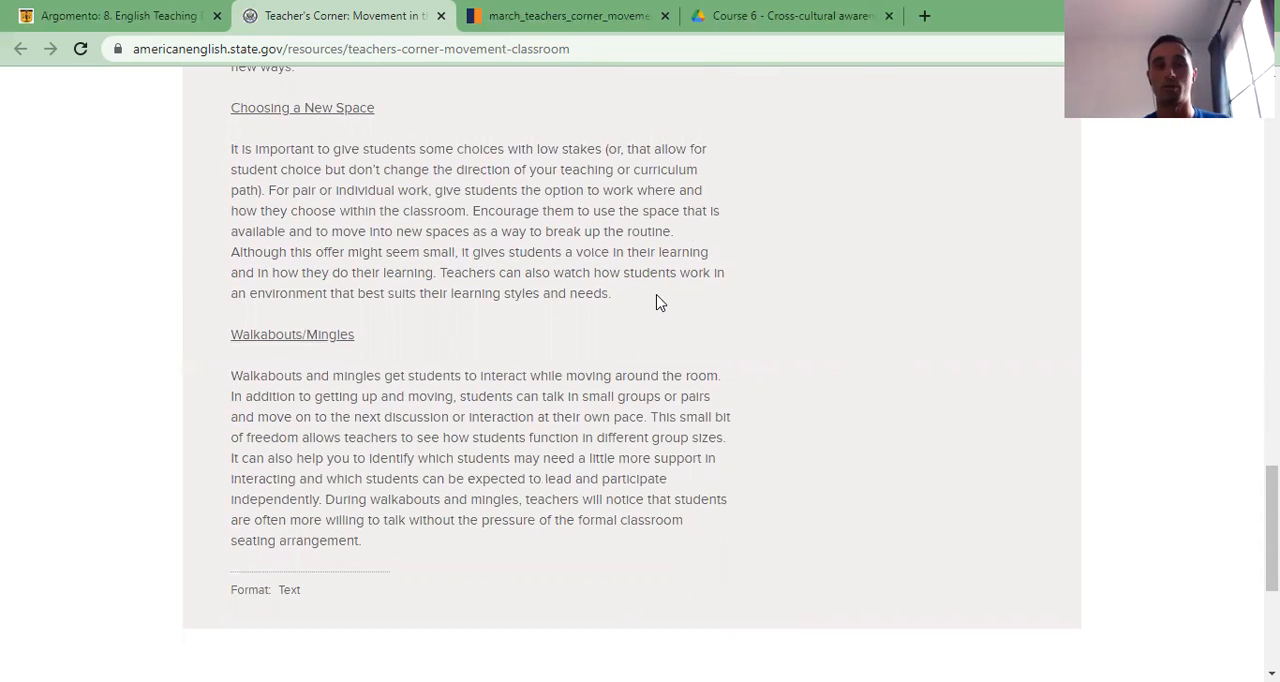